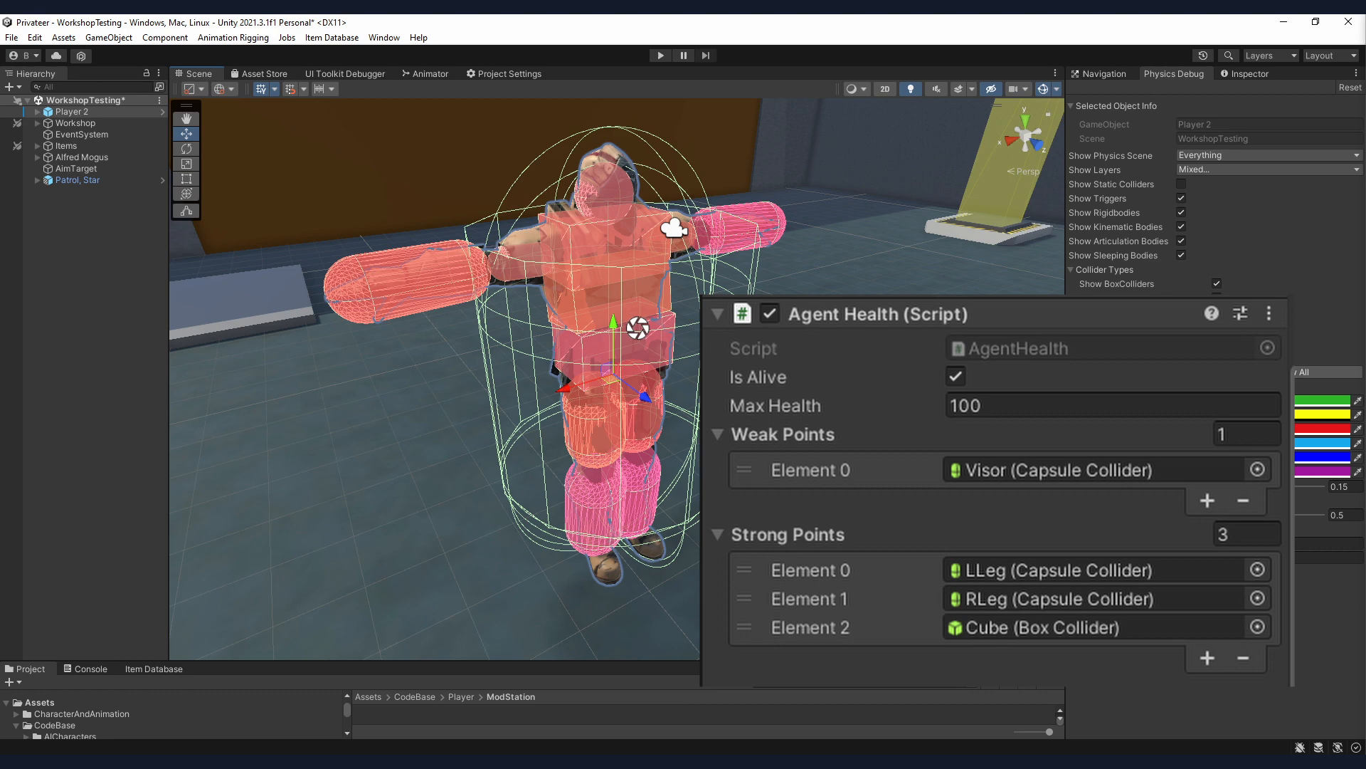
# Enter play mode and shoot the red enemy's body and back cube to log damage
pyautogui.click(660, 54)
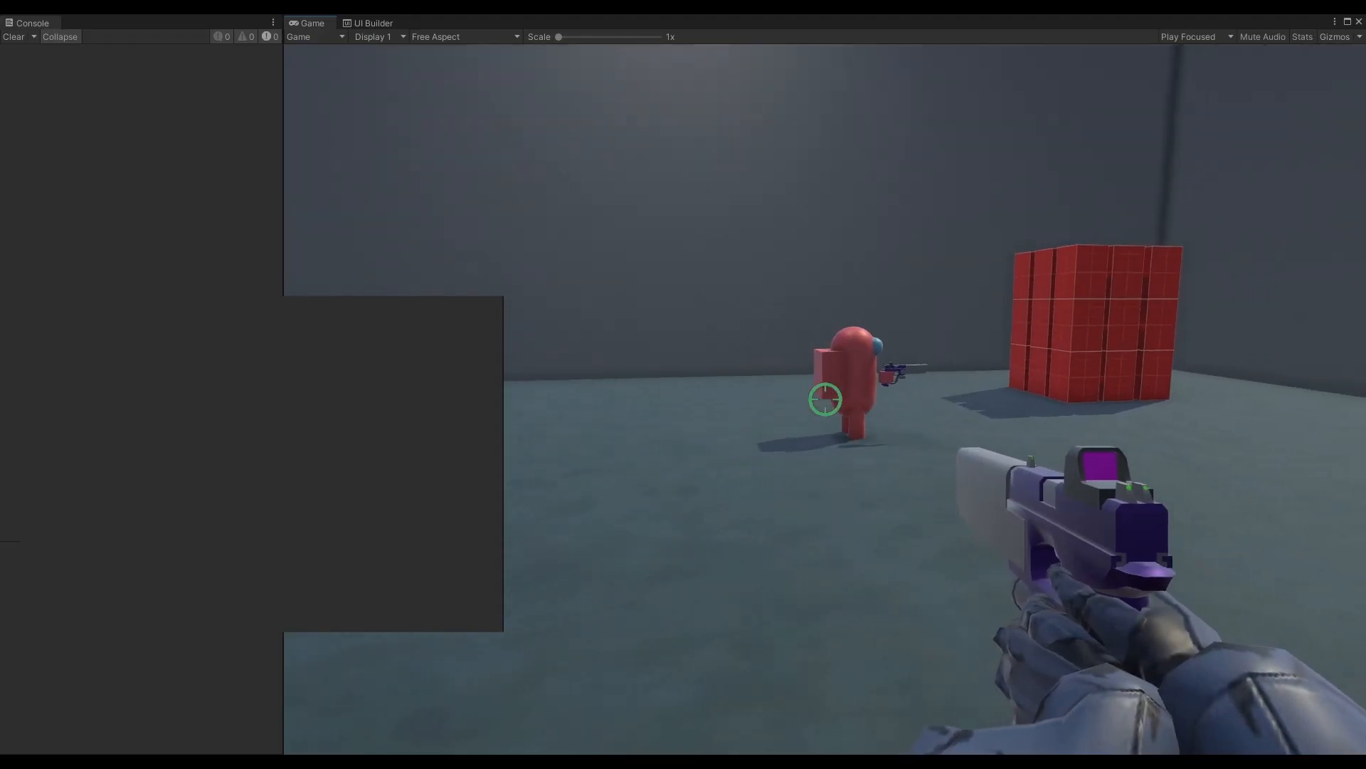
pyautogui.click(823, 399)
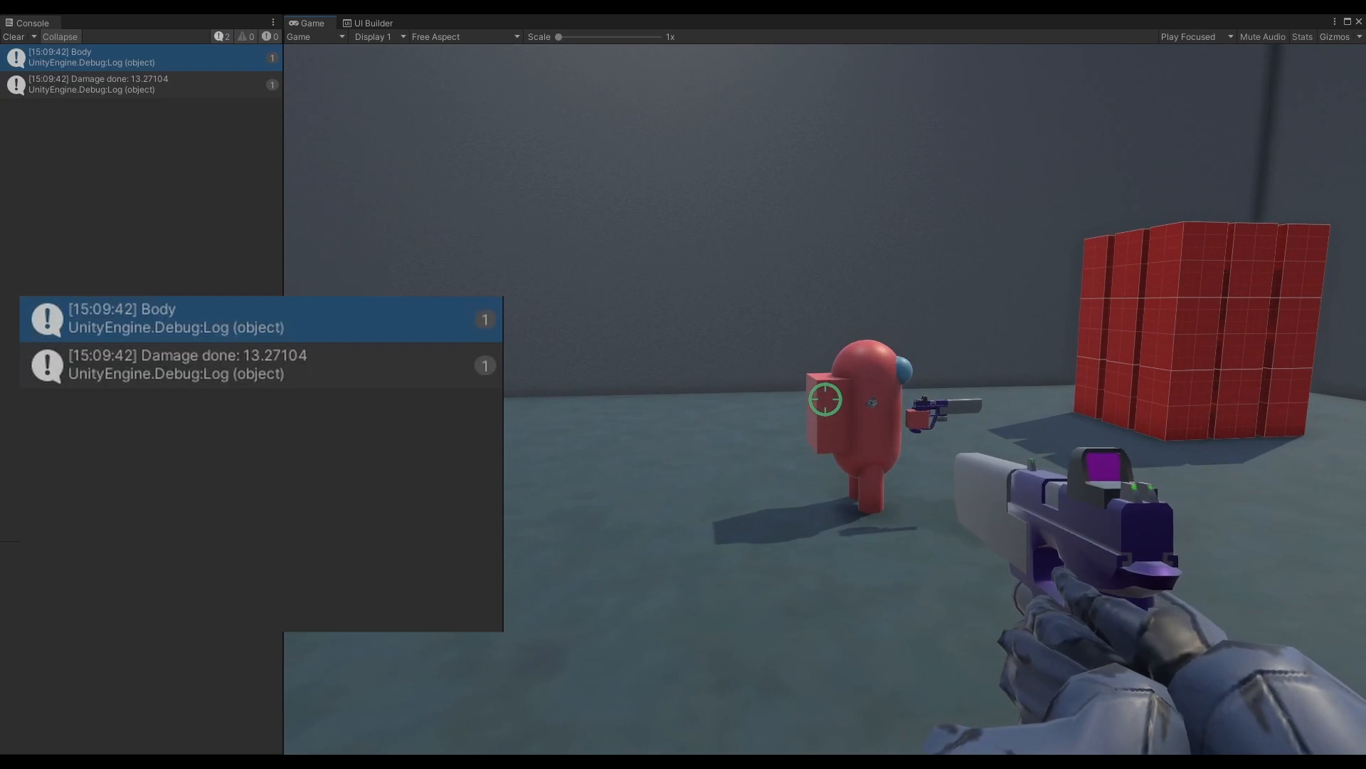
pyautogui.click(823, 399)
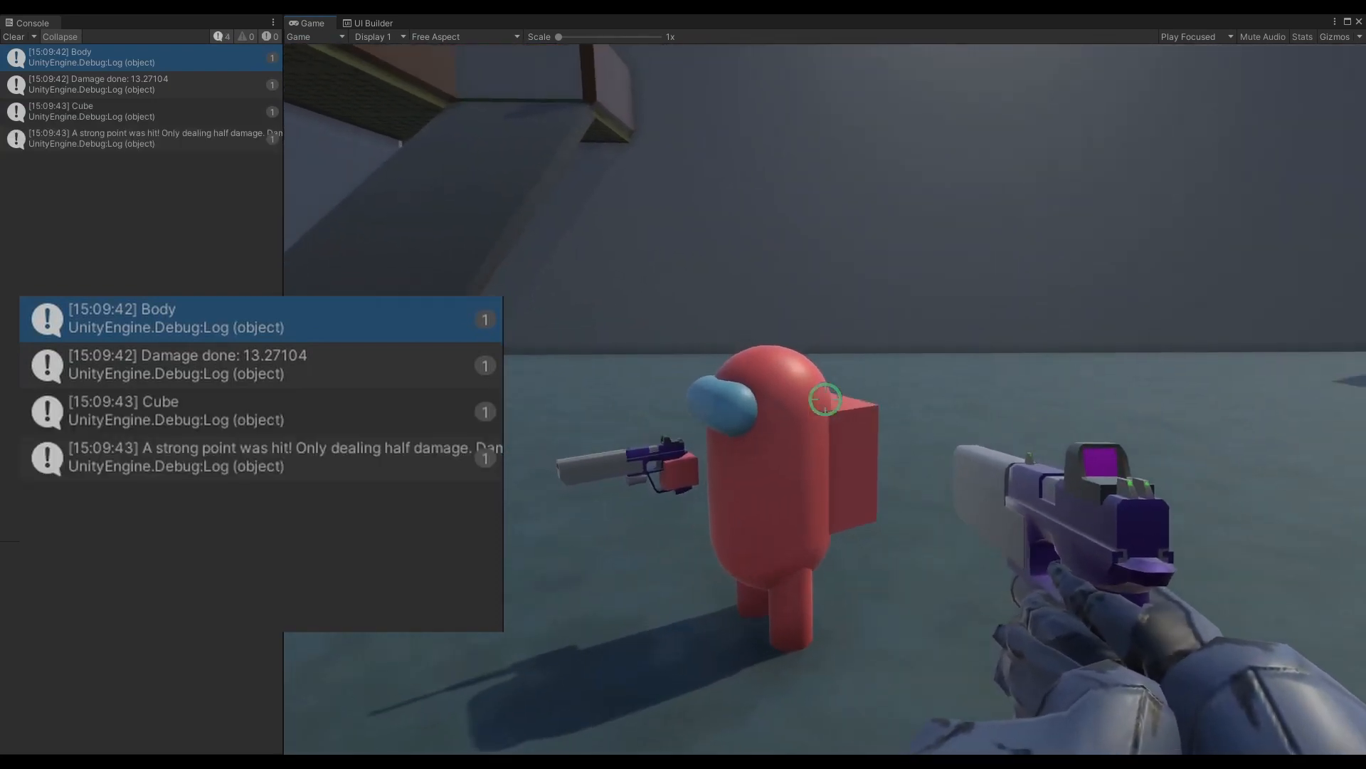
pyautogui.click(823, 399)
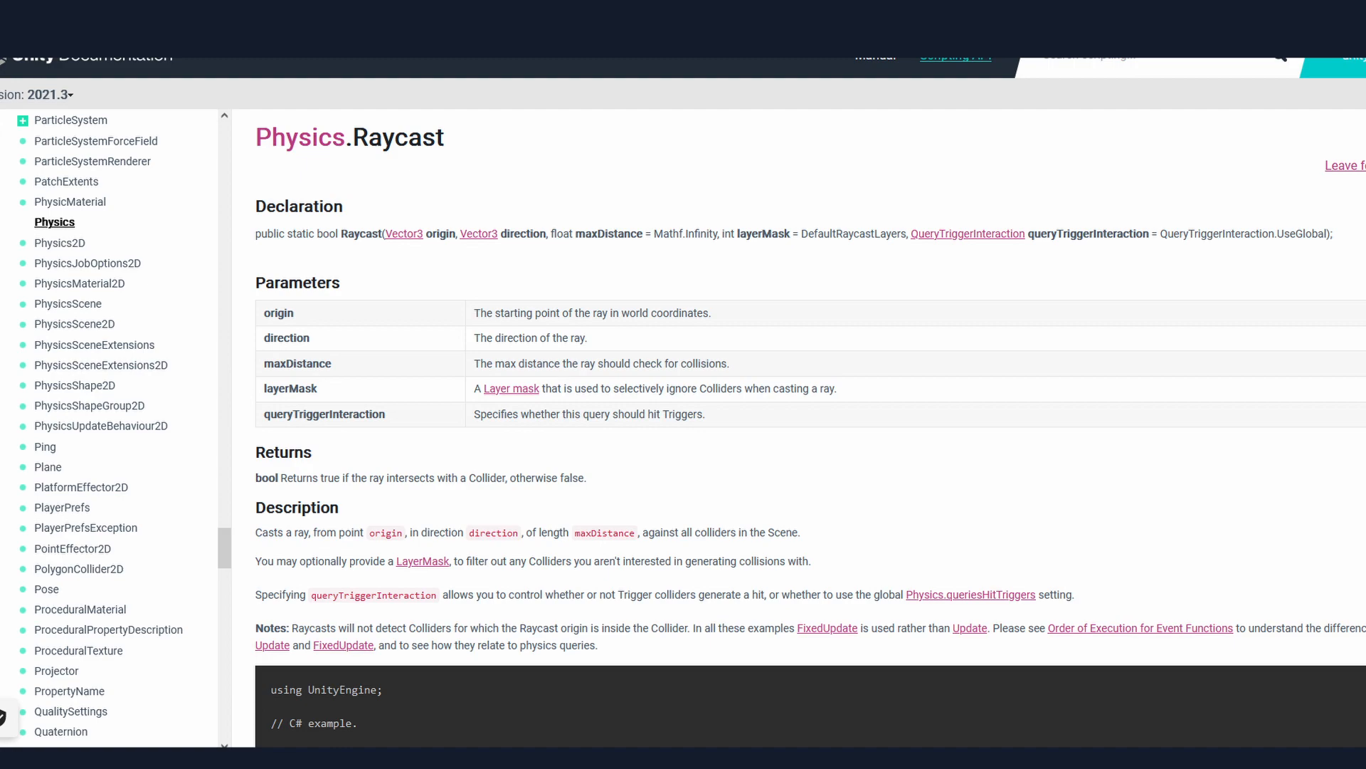
# Scroll the Physics.Raycast documentation down to the compound colliders note
pyautogui.scroll(-3)
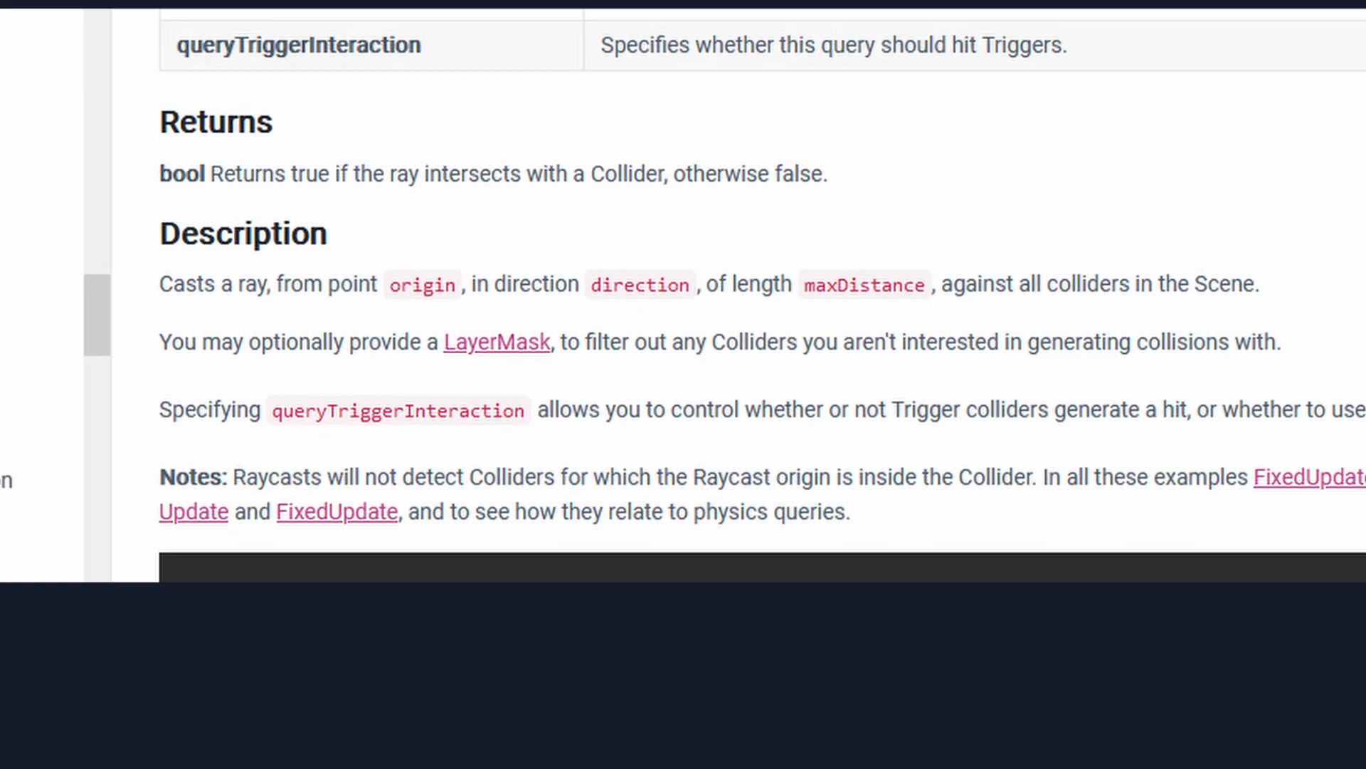
pyautogui.scroll(-3)
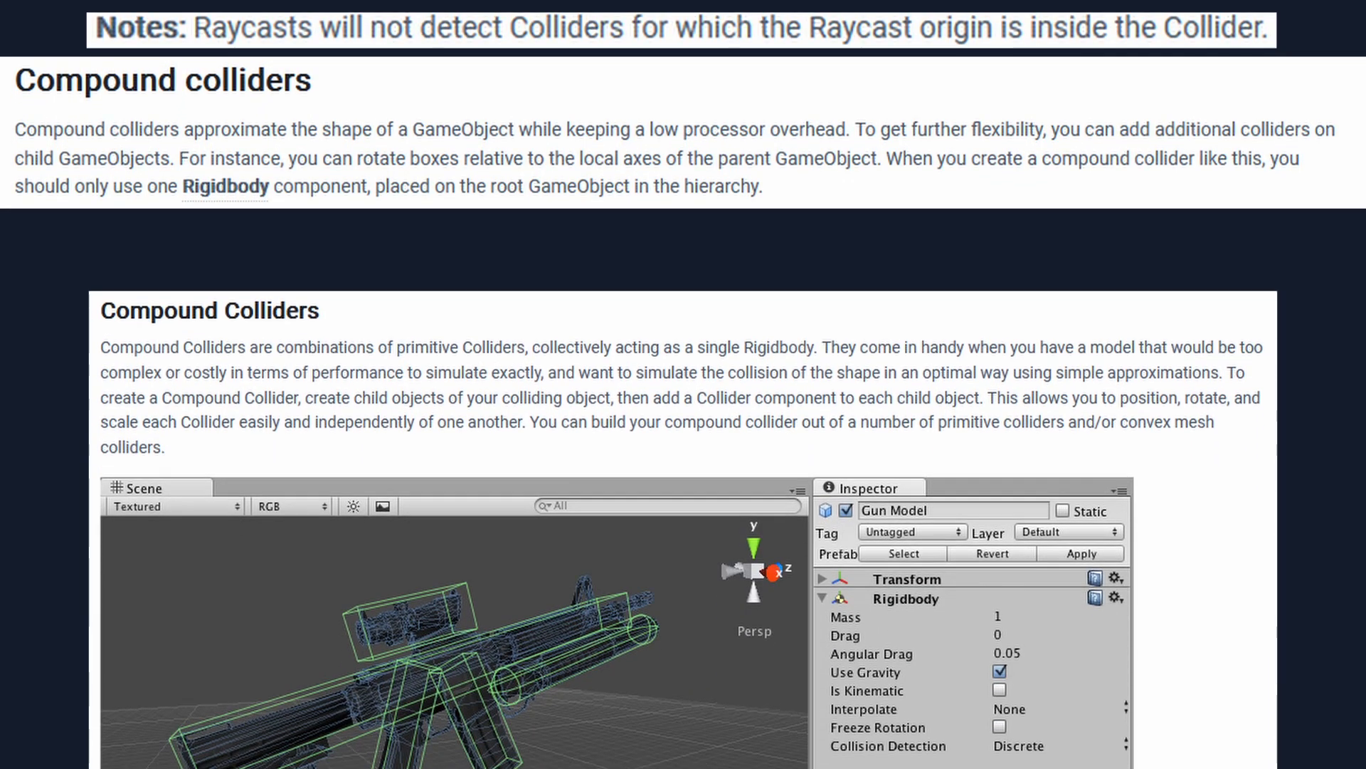
pyautogui.scroll(-3)
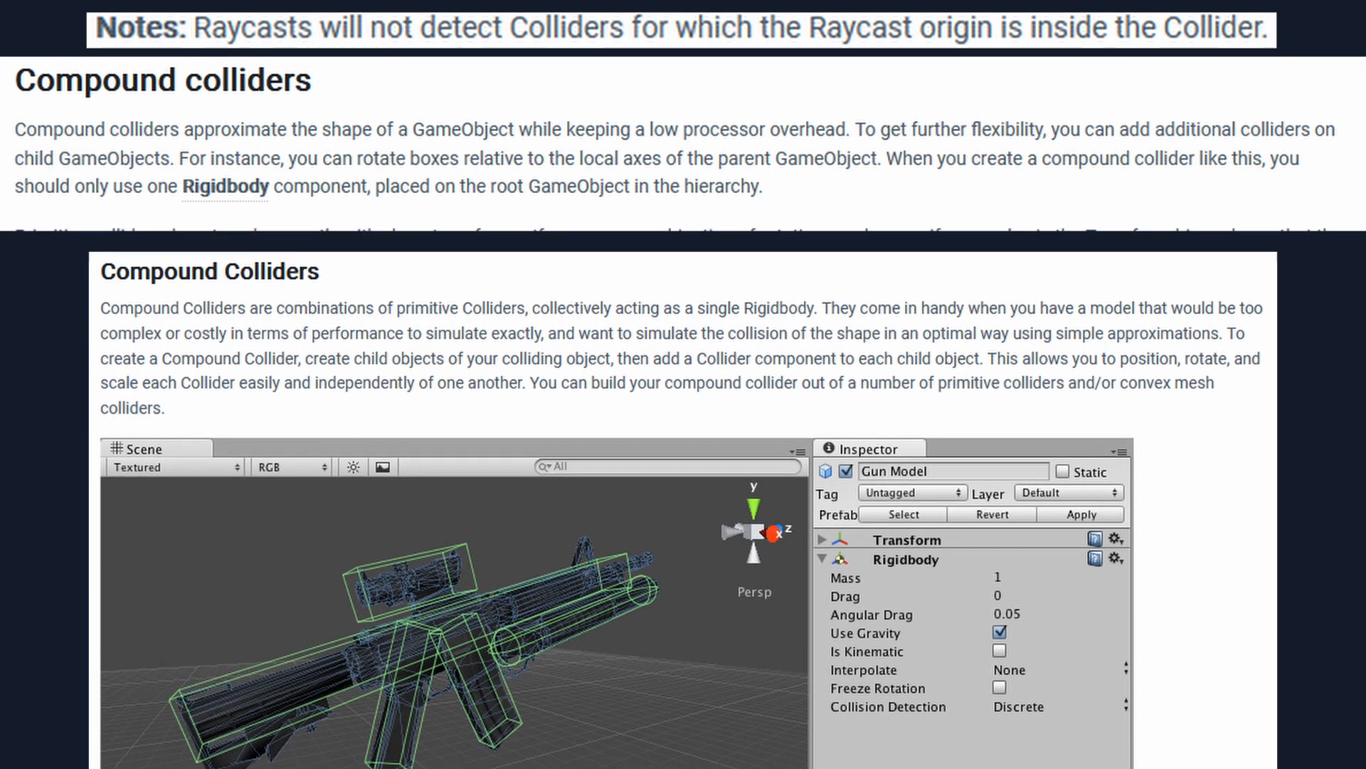
pyautogui.scroll(-3)
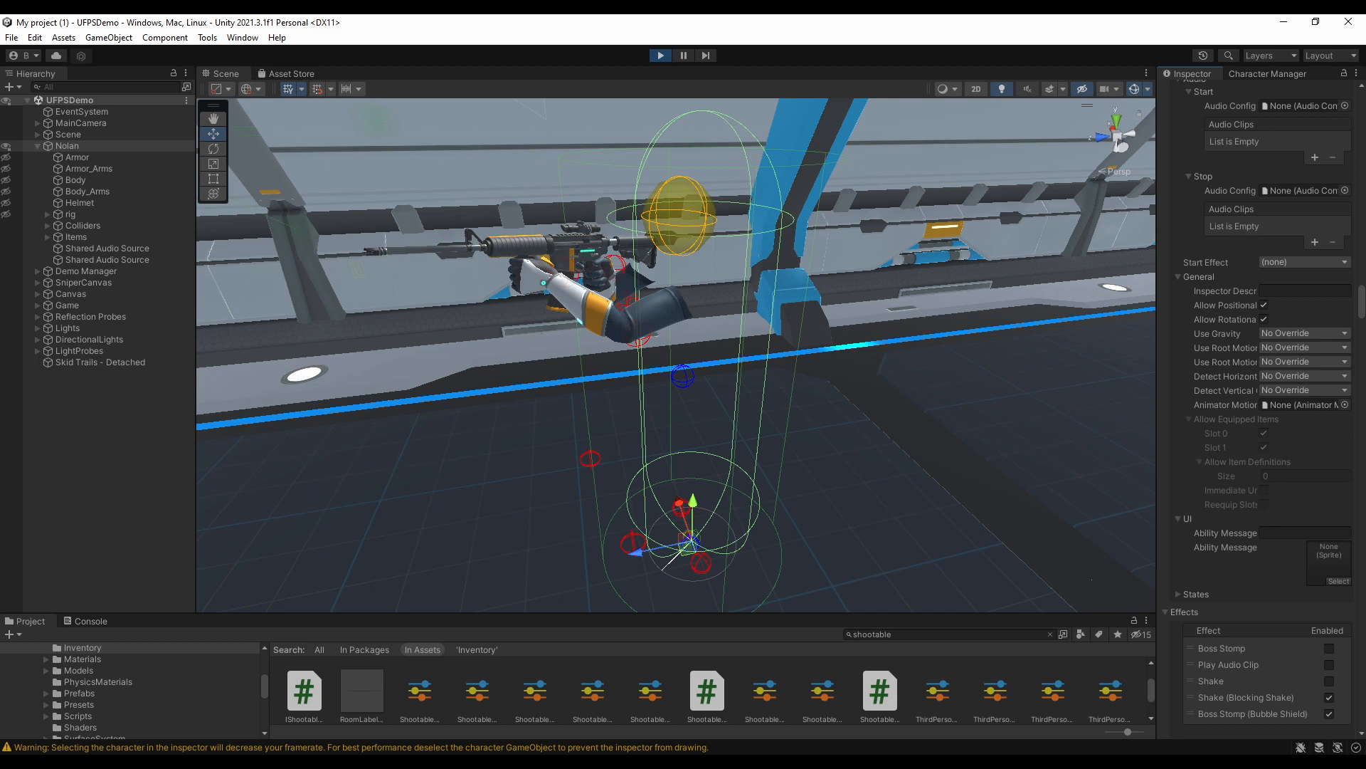
# Select Nolan to inspect its components, then run the UFPS demo
pyautogui.click(66, 145)
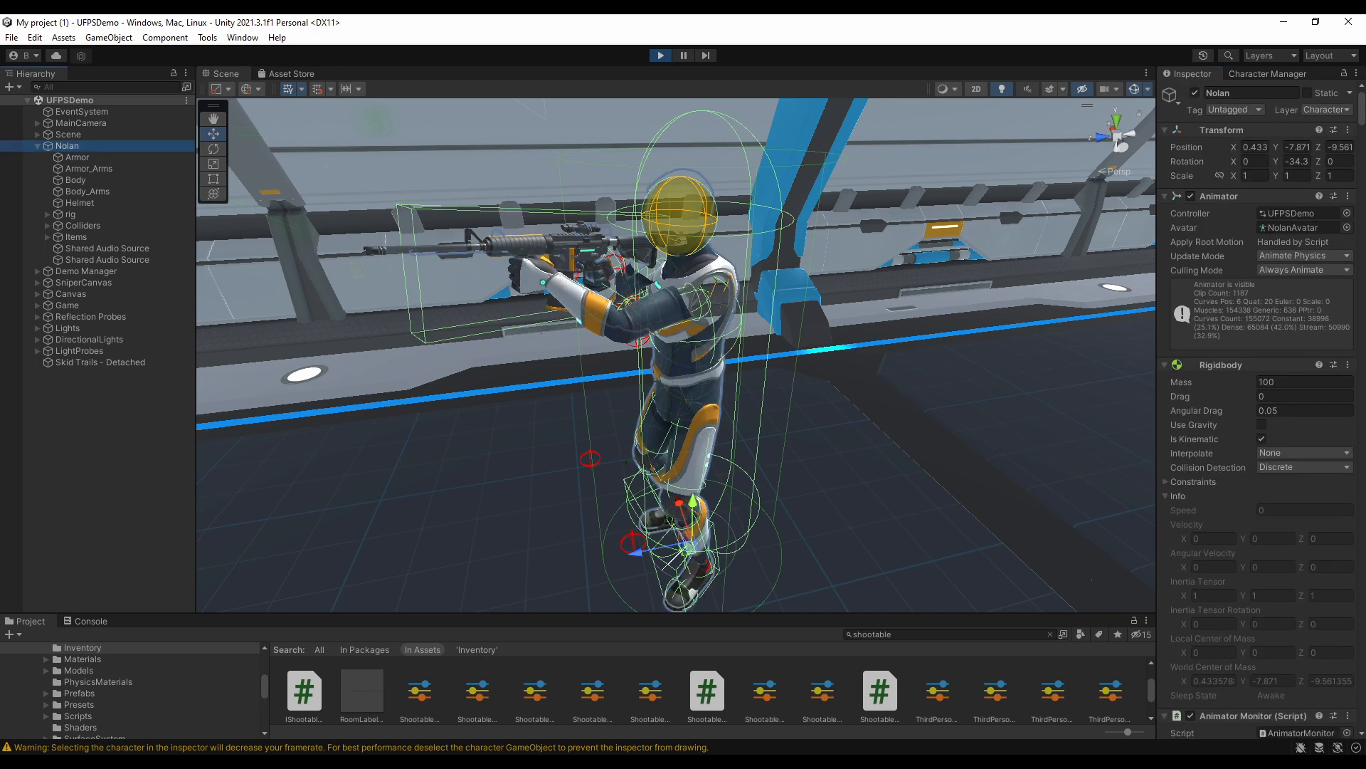
pyautogui.click(660, 55)
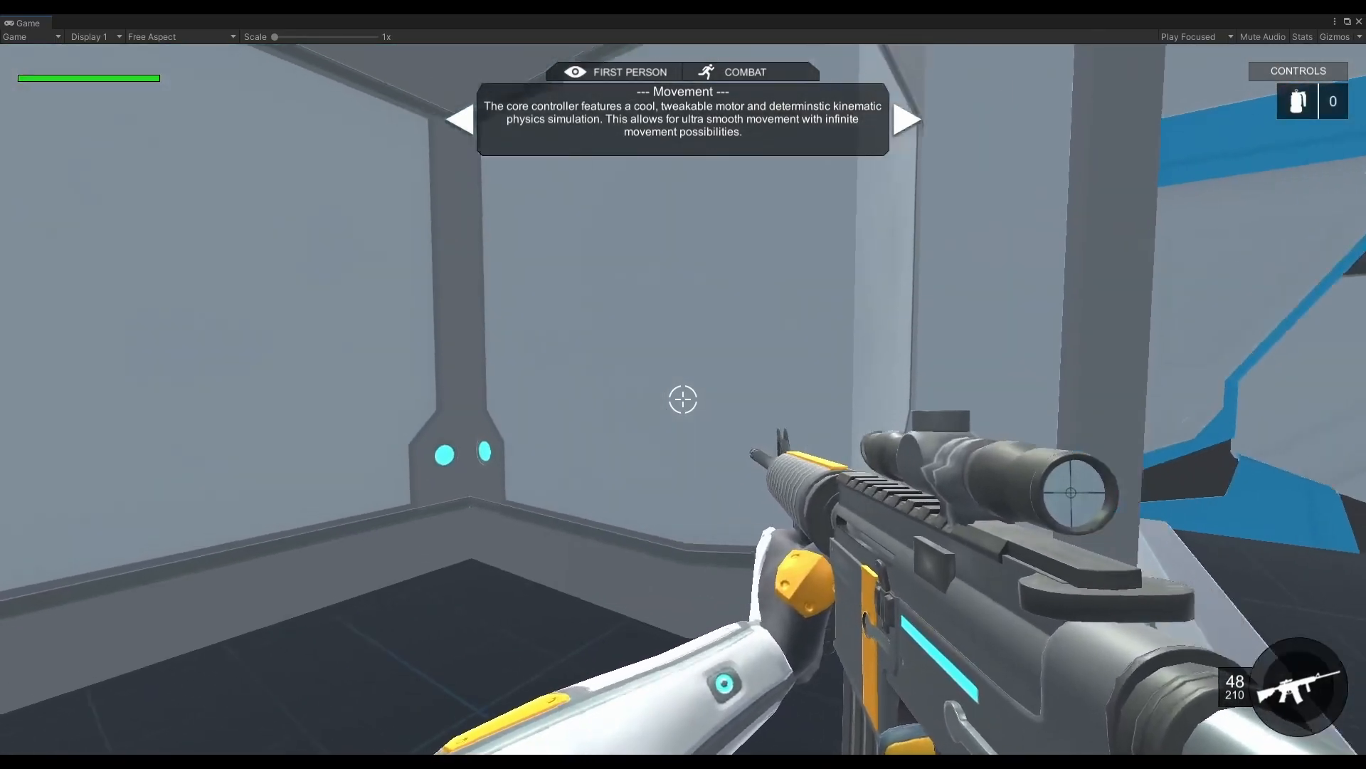